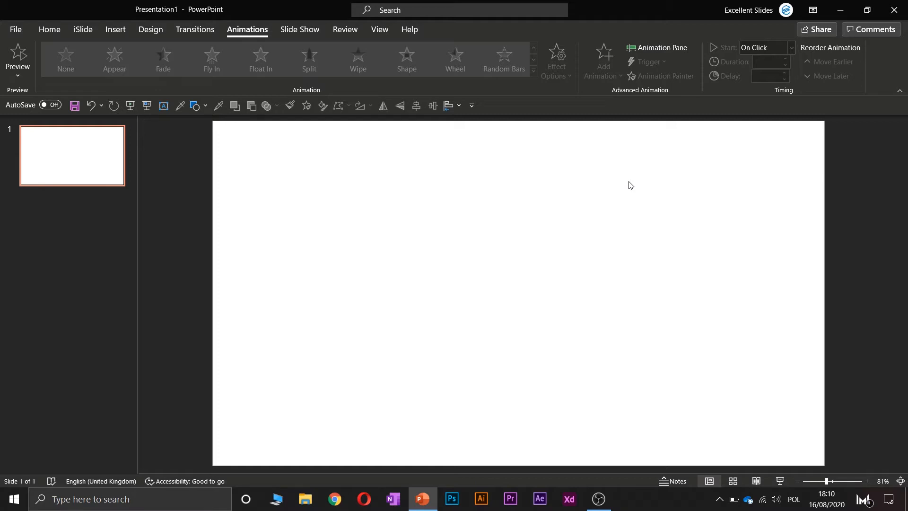
{"action": "mouse_move", "coordinate": [195, 105]}
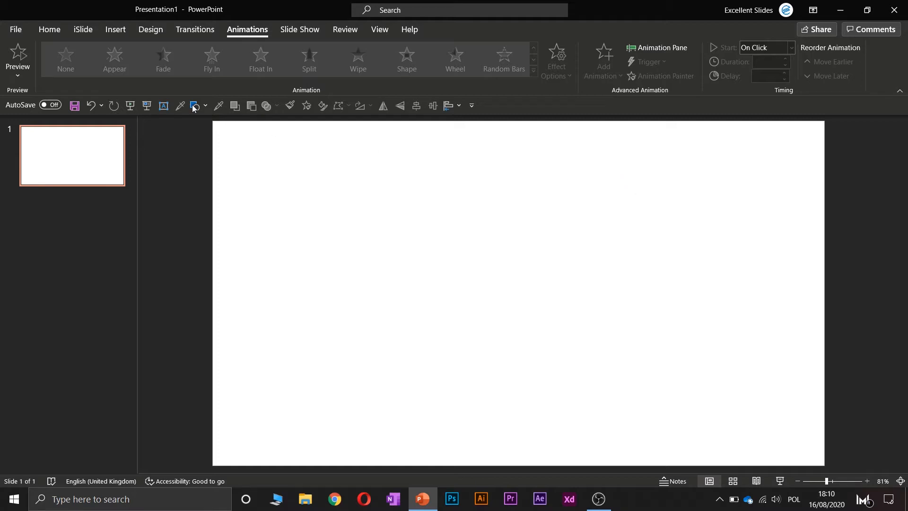
Draw an 11 cm by 11 cm blue square near the centre of the blank slide
{"action": "left_click", "coordinate": [114, 29]}
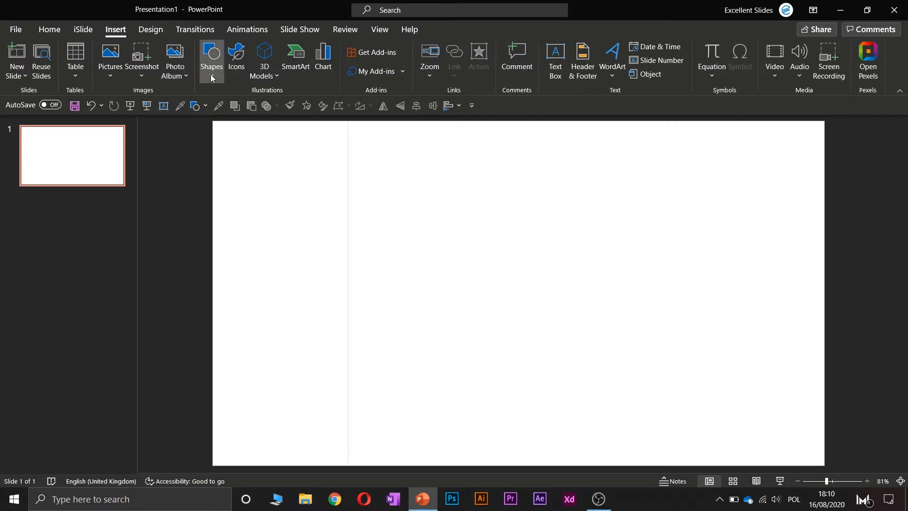
{"action": "left_click", "coordinate": [211, 61]}
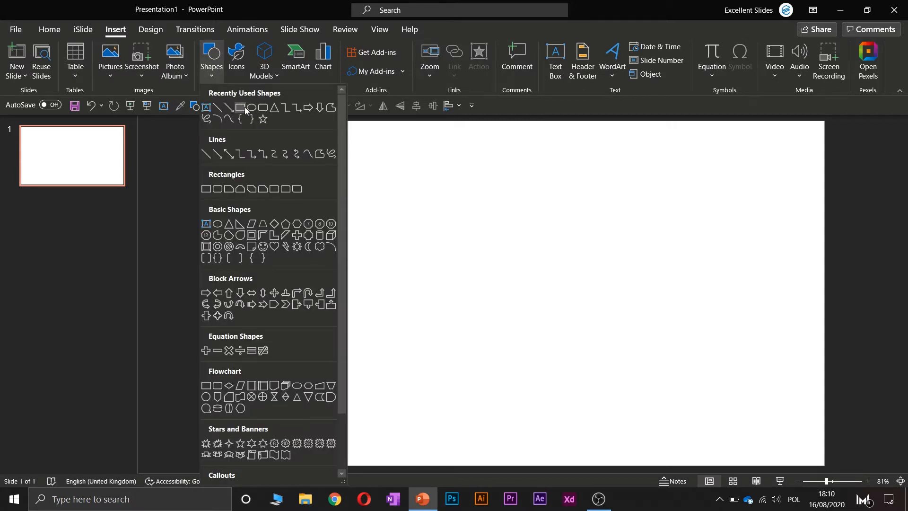
{"action": "left_click_drag", "start_coordinate": [363, 183], "coordinate": [541, 257]}
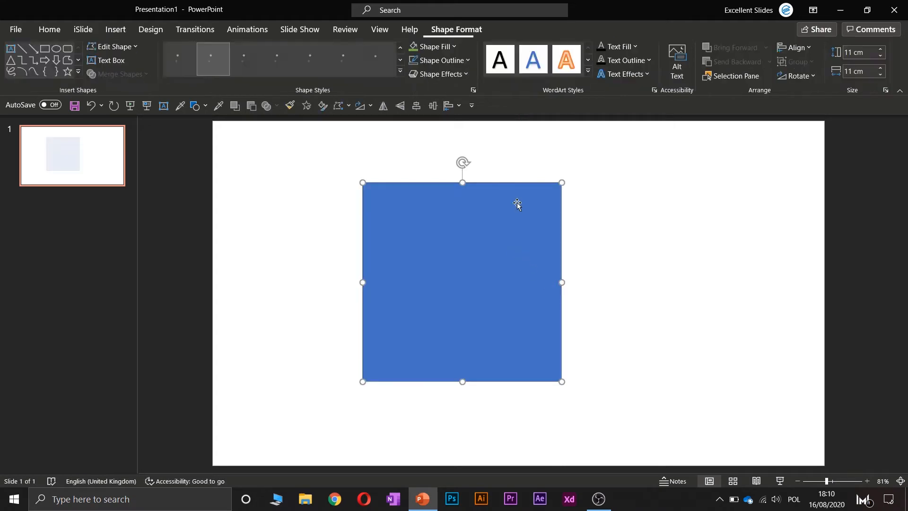
Fill the square with a custom light sky blue (#2AA6DE) instead of the default blue
{"action": "left_click", "coordinate": [431, 46]}
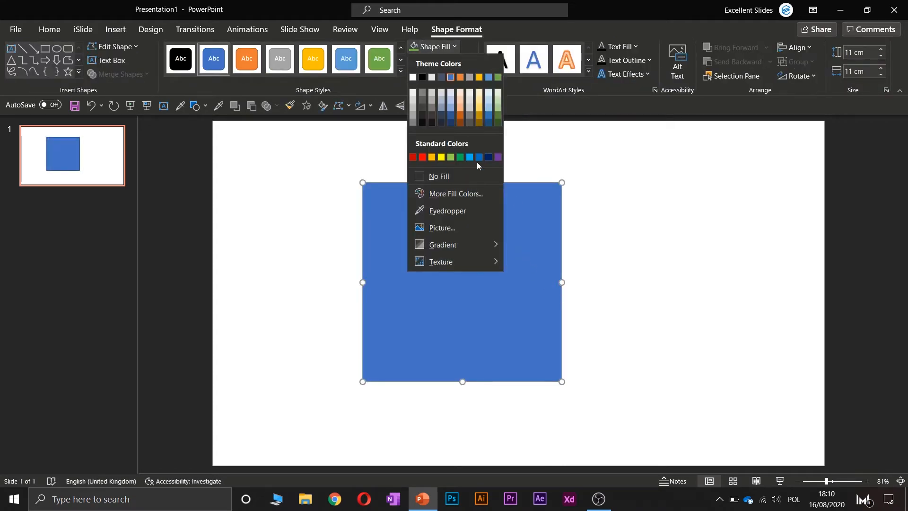
{"action": "left_click", "coordinate": [455, 193]}
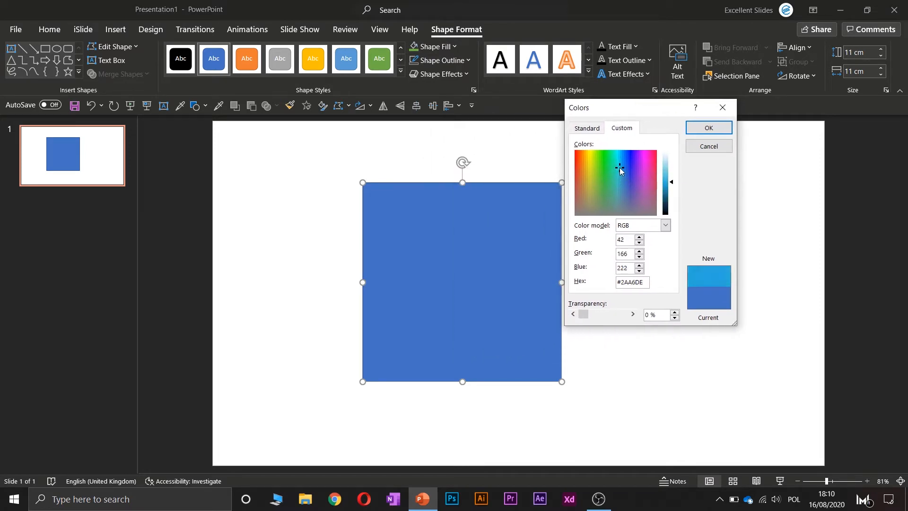
{"action": "left_click", "coordinate": [707, 128]}
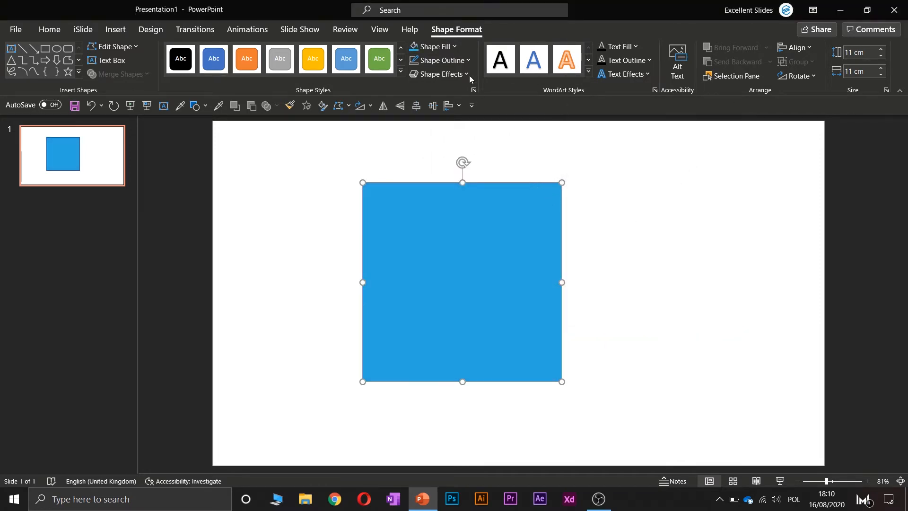
{"action": "left_click", "coordinate": [439, 61]}
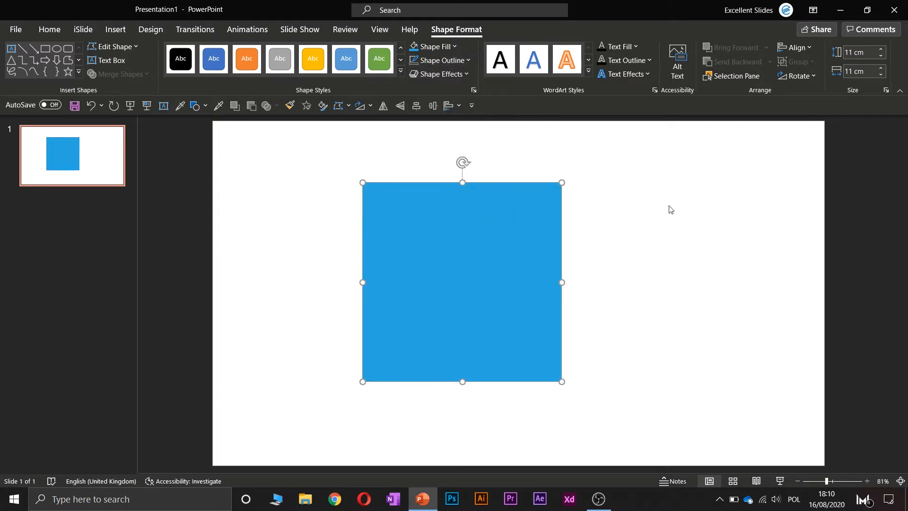
{"action": "left_click", "coordinate": [654, 204]}
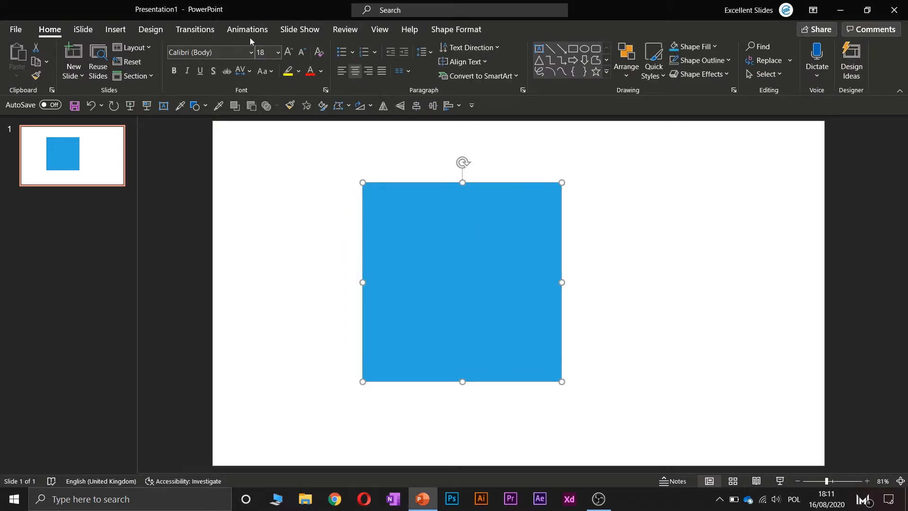
Apply a Fly In entrance animation, triggered on click, to the square
{"action": "left_click", "coordinate": [247, 29]}
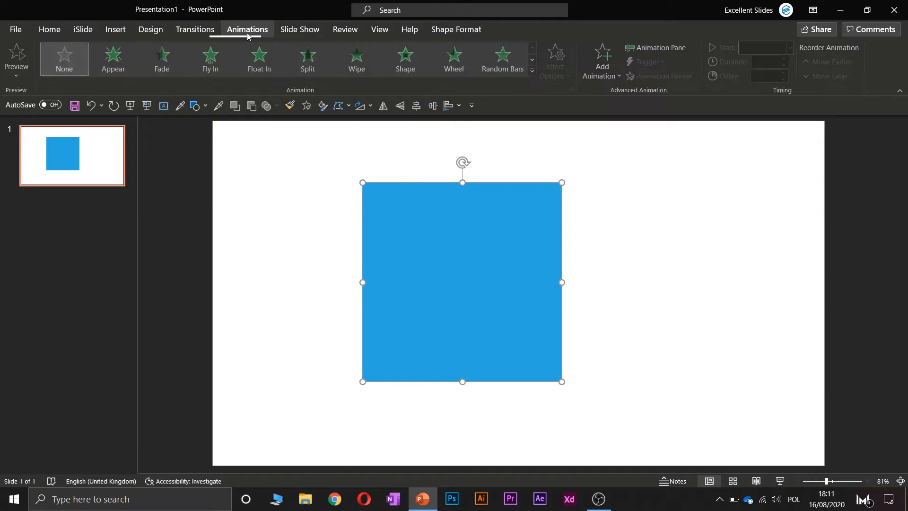
{"action": "left_click", "coordinate": [358, 57]}
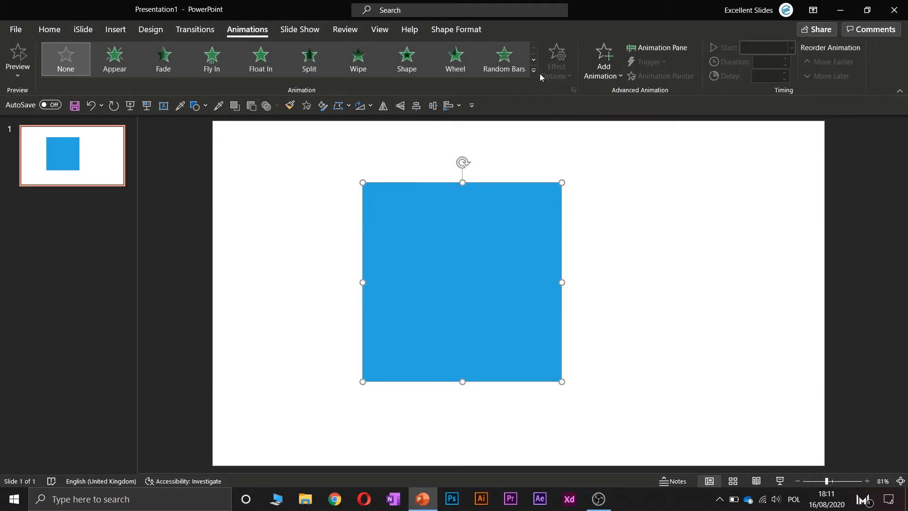
{"action": "mouse_move", "coordinate": [555, 60]}
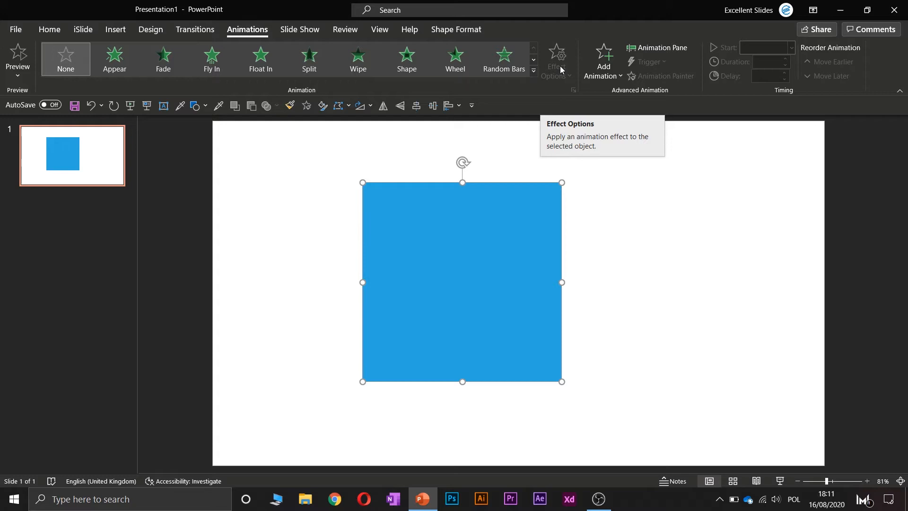
{"action": "mouse_move", "coordinate": [556, 91]}
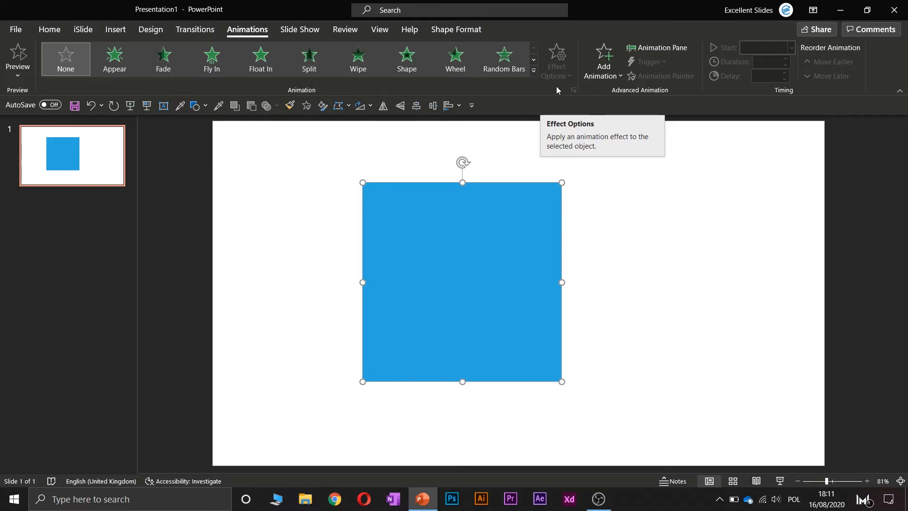
{"action": "mouse_move", "coordinate": [231, 108]}
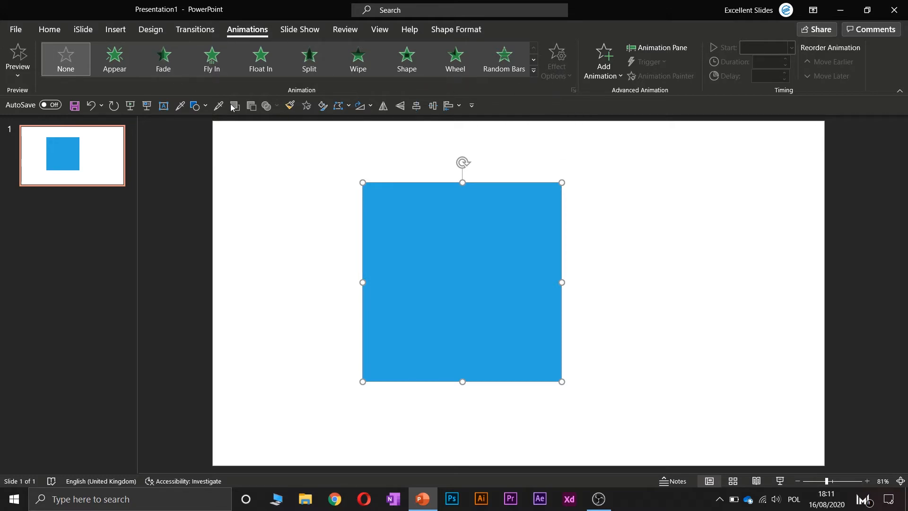
{"action": "left_click", "coordinate": [212, 59]}
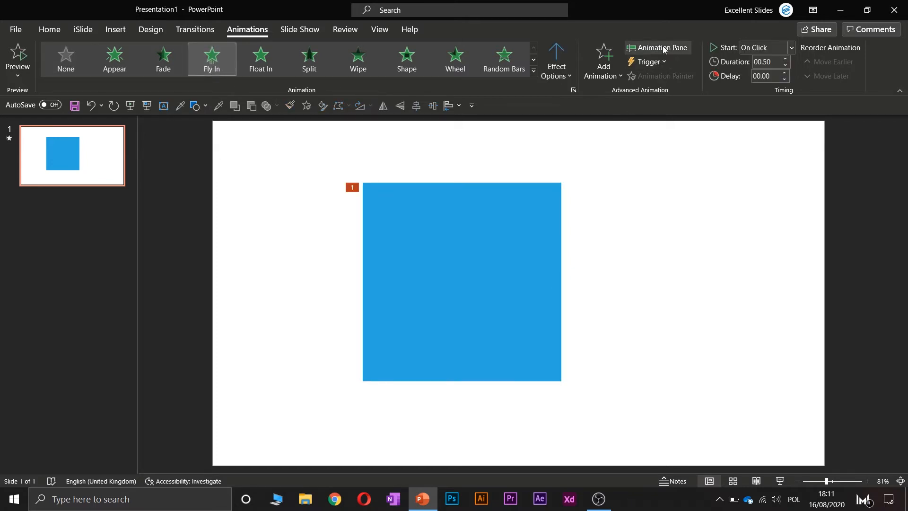
Show the animation pane listing the square's Fly In effect as Rectangle 6 and play it back
{"action": "left_click", "coordinate": [662, 48]}
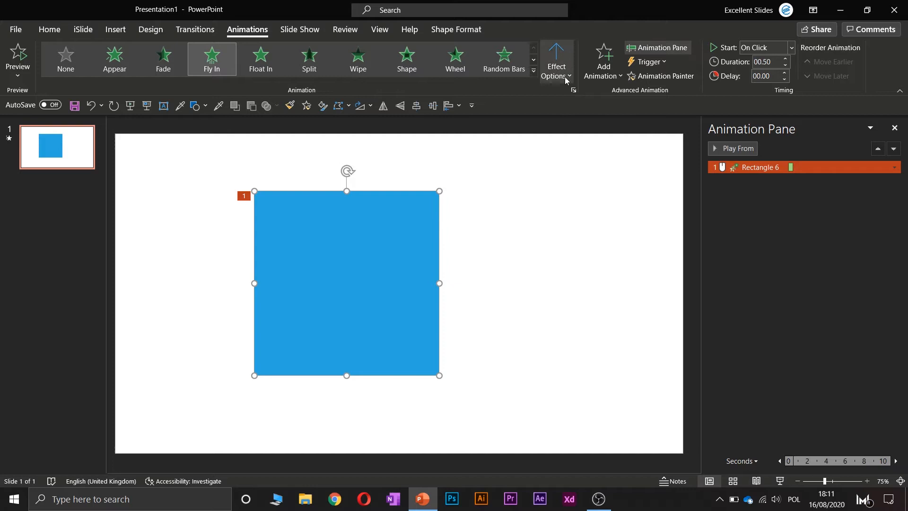
{"action": "mouse_move", "coordinate": [554, 60]}
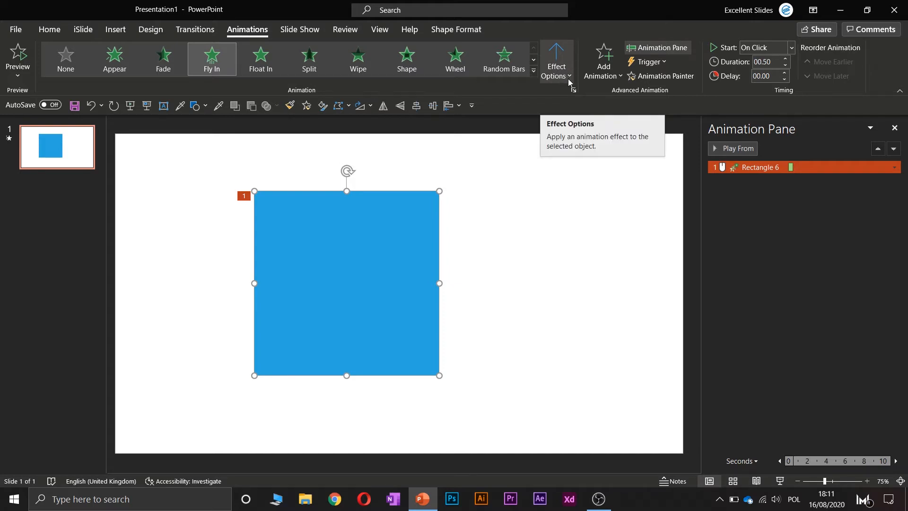
{"action": "left_click", "coordinate": [555, 61]}
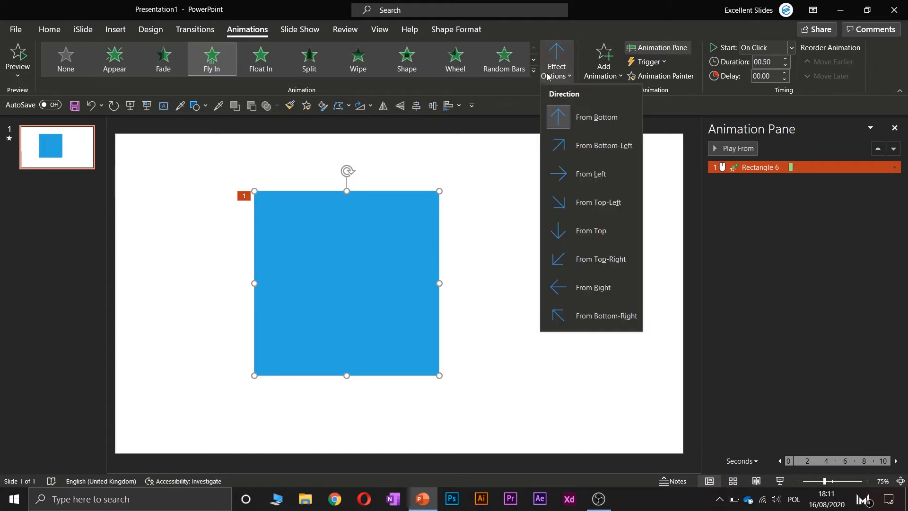
{"action": "mouse_move", "coordinate": [585, 133]}
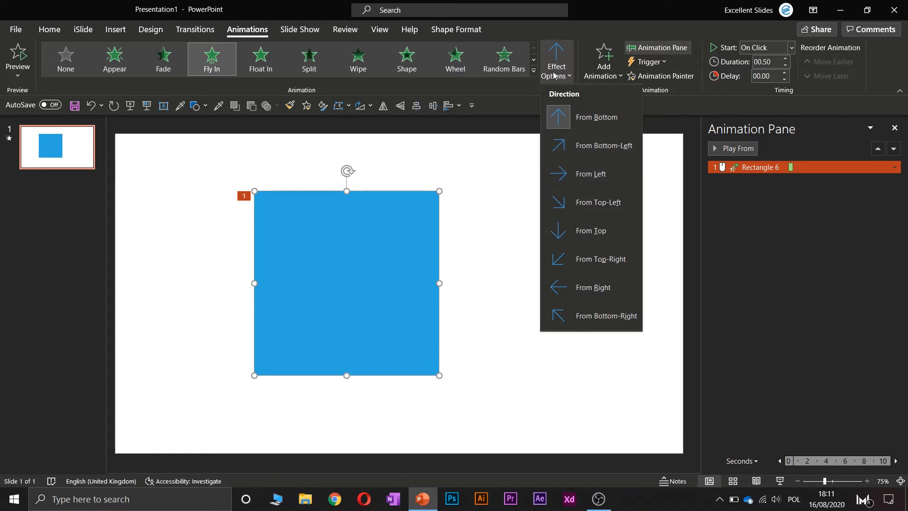
{"action": "left_click", "coordinate": [604, 117]}
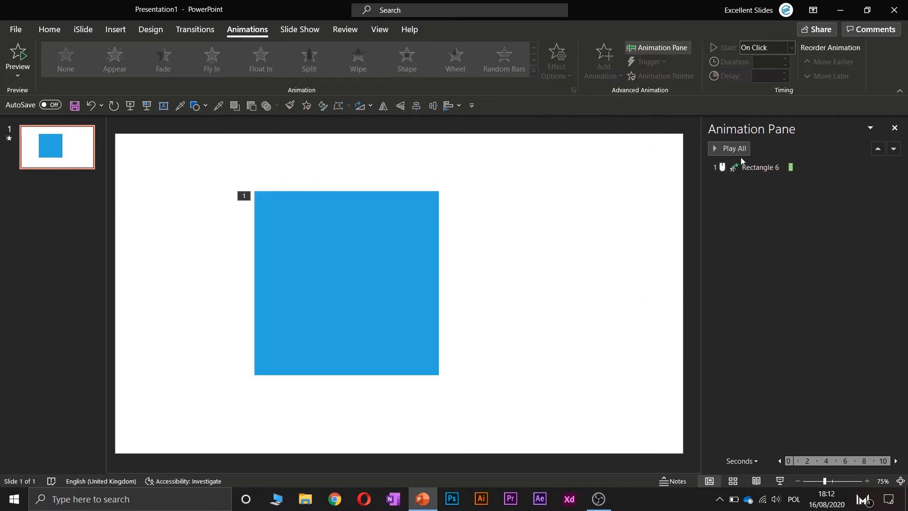
{"action": "mouse_move", "coordinate": [533, 205]}
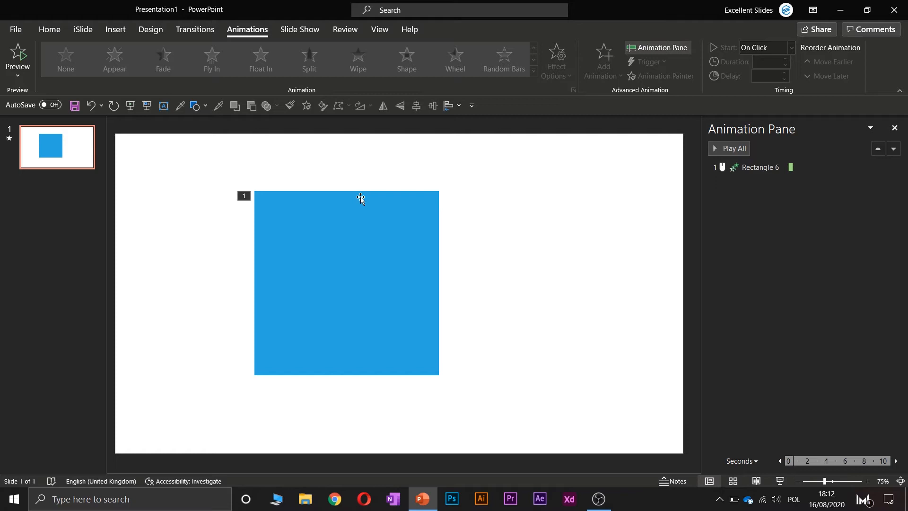
{"action": "left_click", "coordinate": [211, 58]}
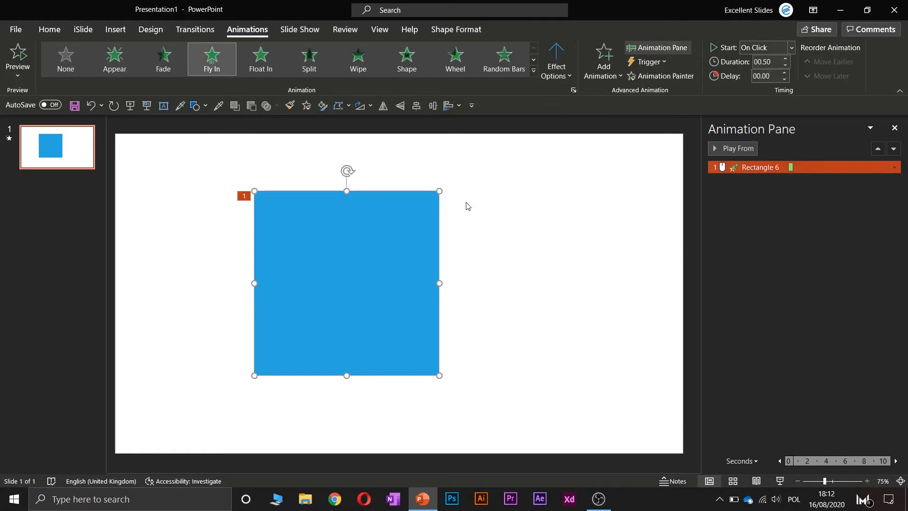
{"action": "mouse_move", "coordinate": [470, 207]}
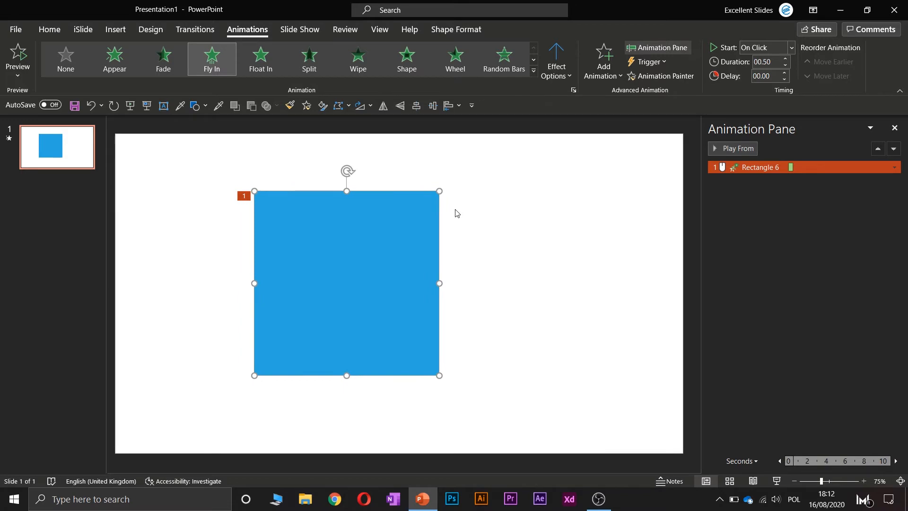
{"action": "mouse_move", "coordinate": [555, 61]}
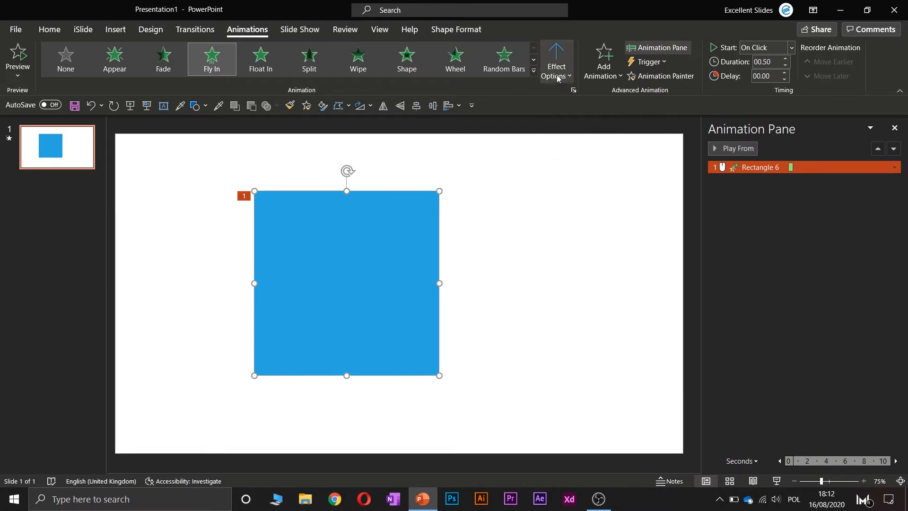
Change the Fly In direction to From Left and preview it
{"action": "left_click", "coordinate": [555, 61]}
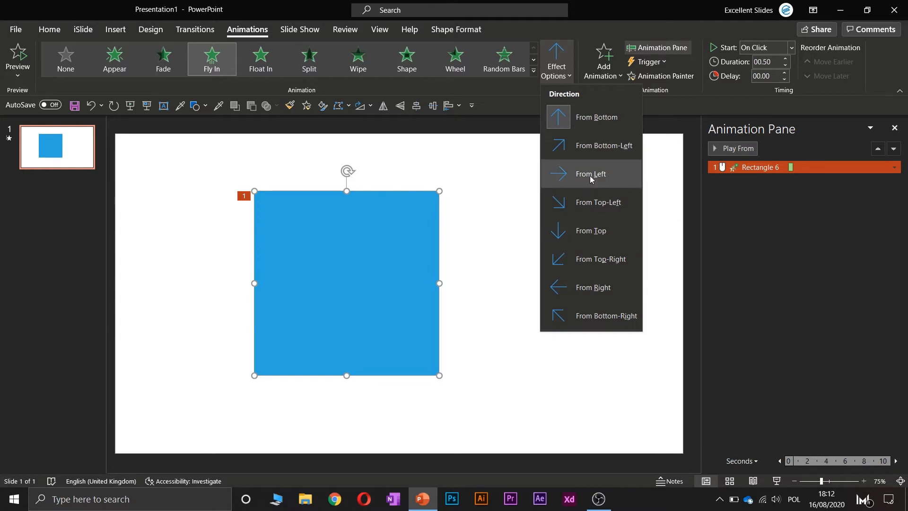
{"action": "left_click", "coordinate": [590, 174]}
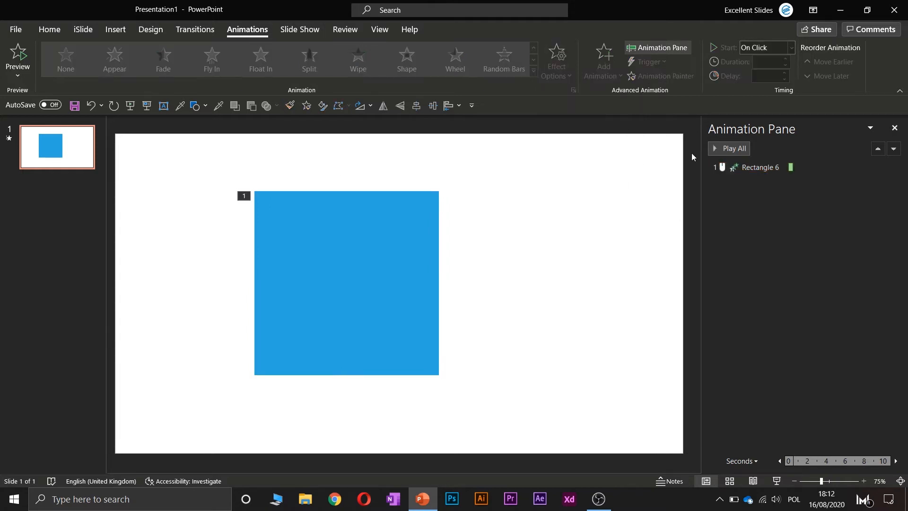
{"action": "left_click", "coordinate": [733, 148]}
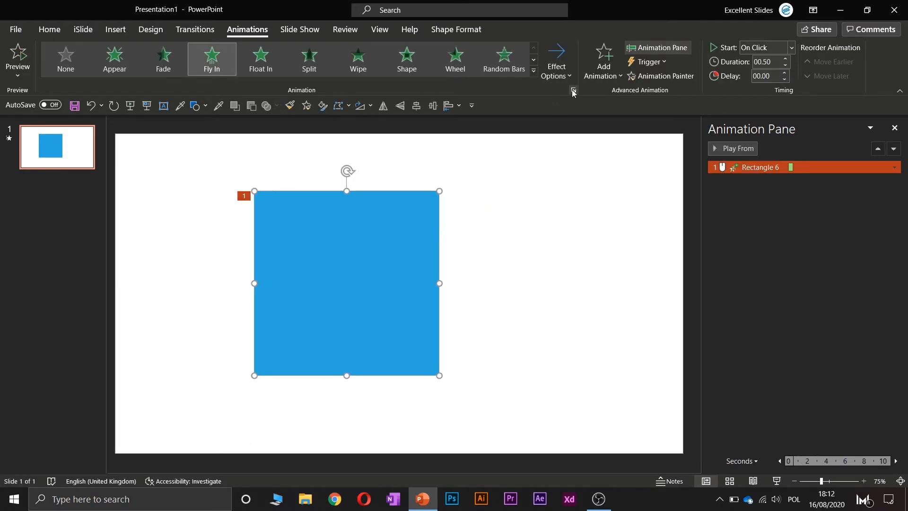
{"action": "mouse_move", "coordinate": [519, 111]}
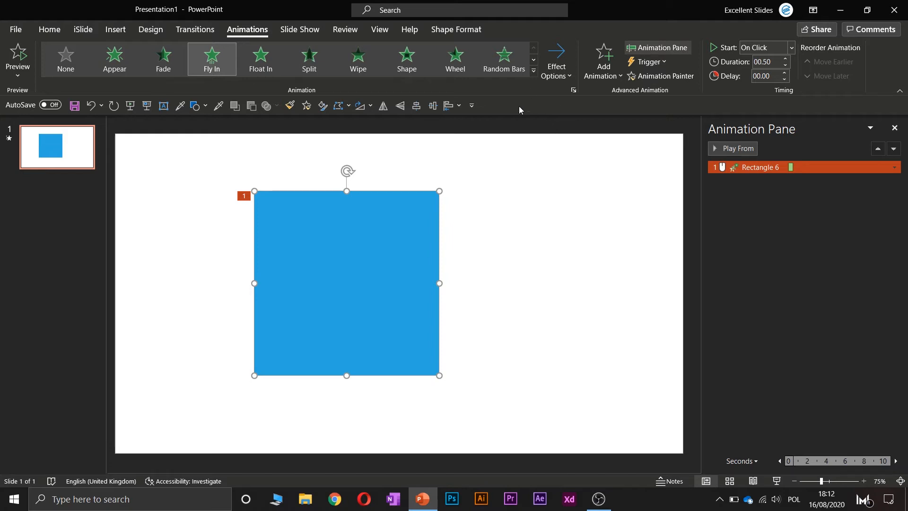
{"action": "mouse_move", "coordinate": [358, 58]}
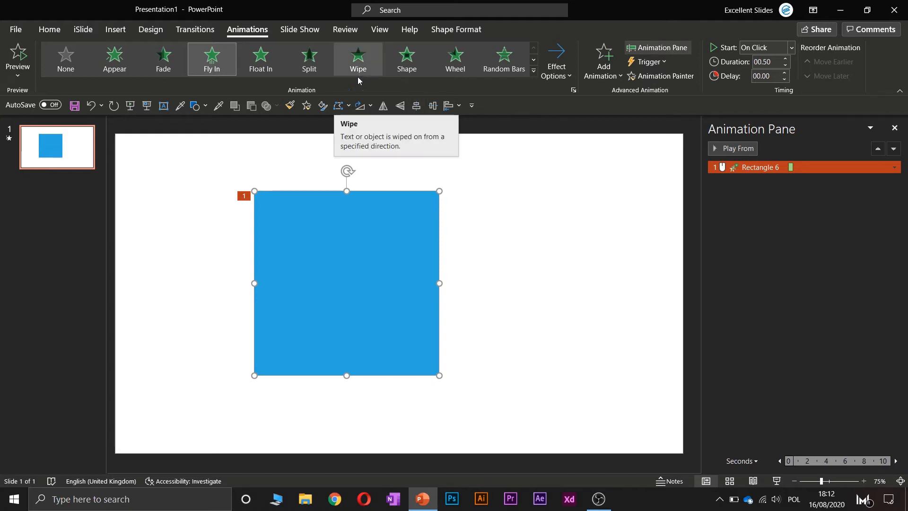
Replace Fly In with a Split animation set to Vertical In and preview it
{"action": "left_click", "coordinate": [308, 58]}
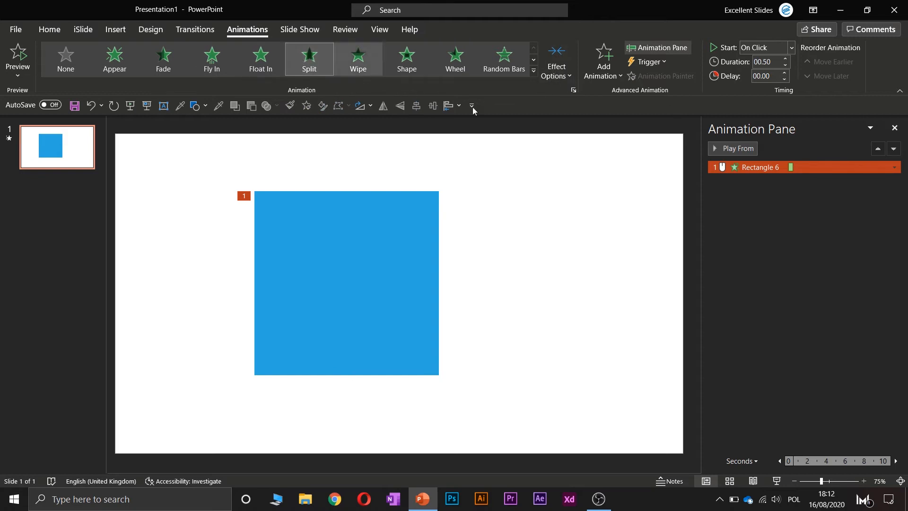
{"action": "mouse_move", "coordinate": [555, 63]}
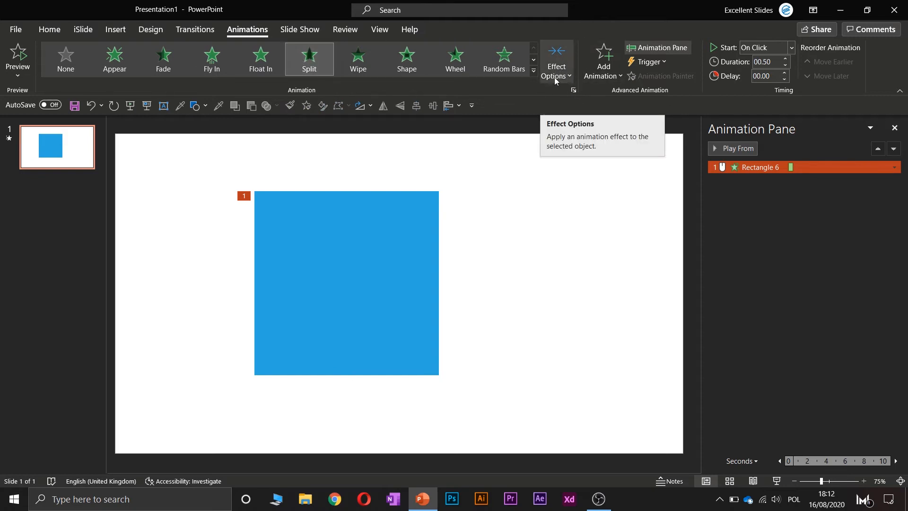
{"action": "left_click", "coordinate": [555, 60]}
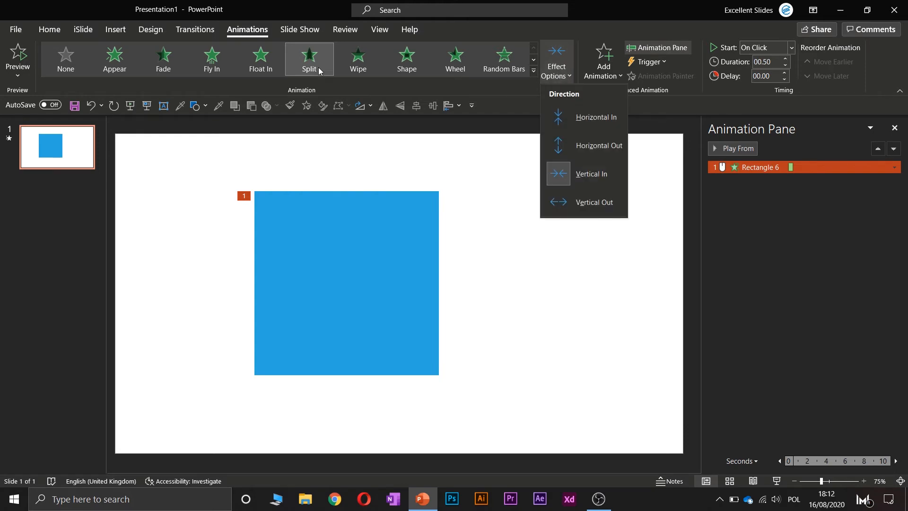
{"action": "mouse_move", "coordinate": [337, 58]}
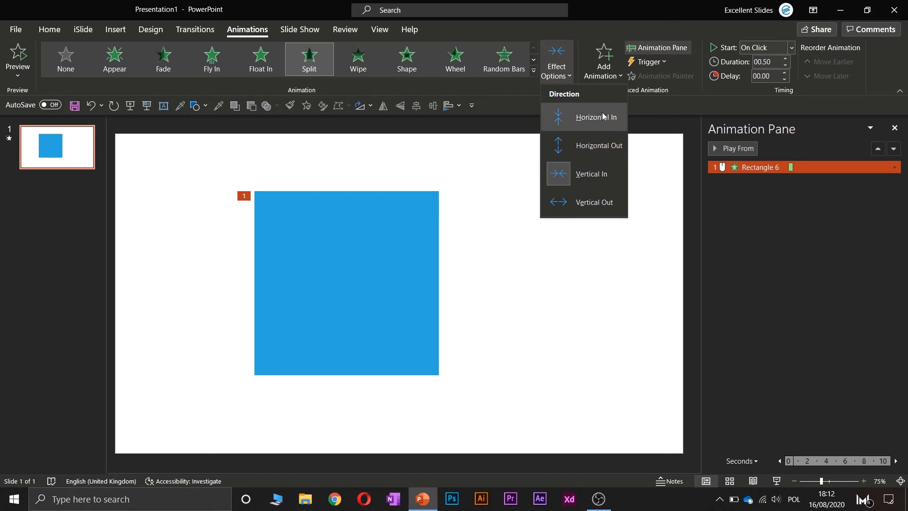
{"action": "mouse_move", "coordinate": [602, 122]}
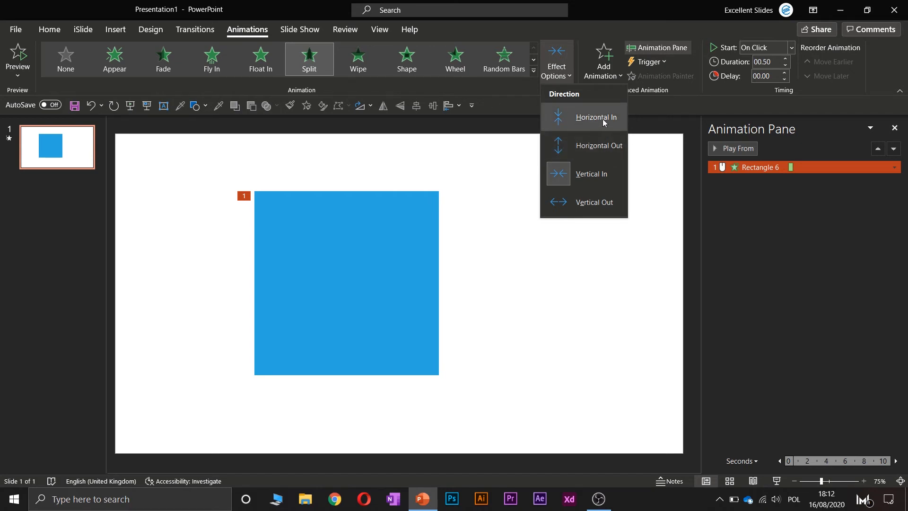
{"action": "mouse_move", "coordinate": [590, 174]}
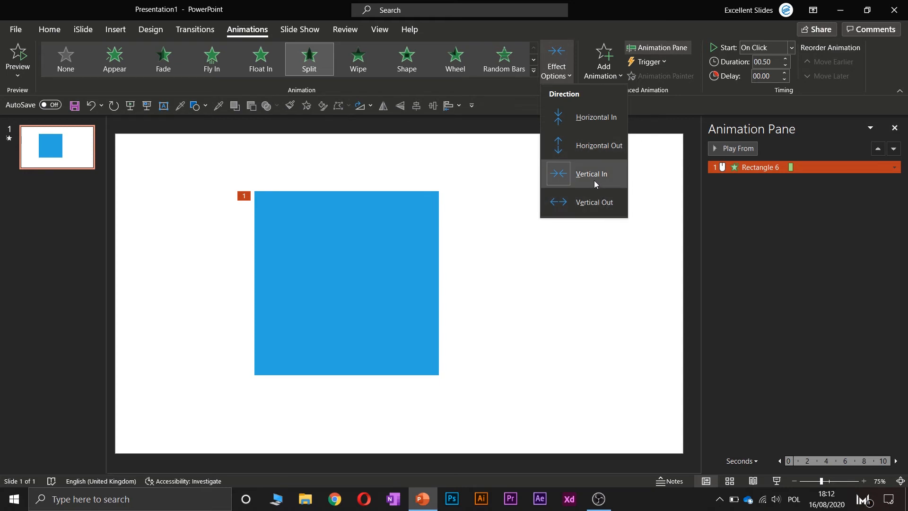
{"action": "left_click", "coordinate": [590, 174]}
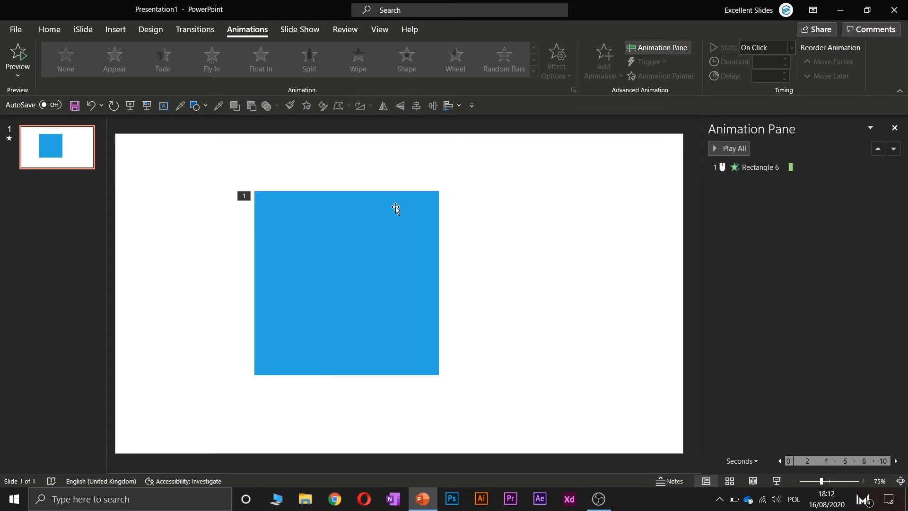
Switch the Split direction to Horizontal In and preview it
{"action": "left_click", "coordinate": [308, 58]}
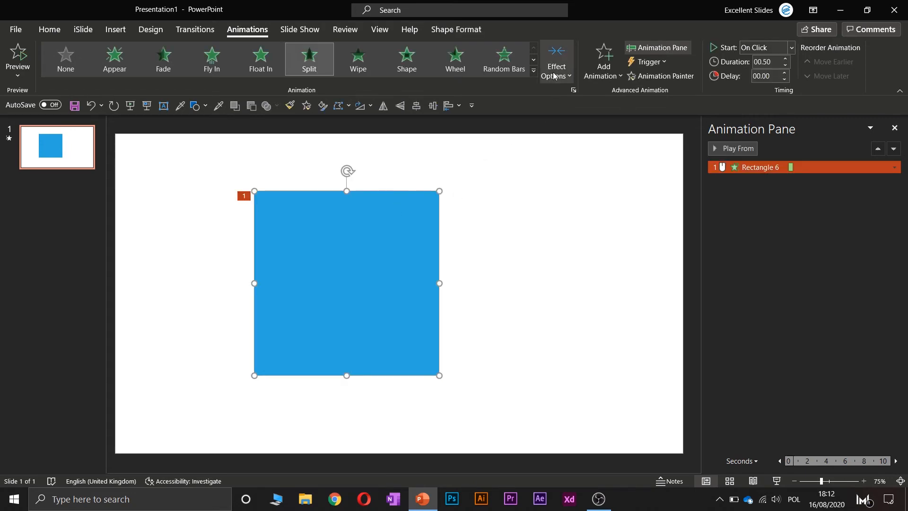
{"action": "left_click", "coordinate": [555, 61]}
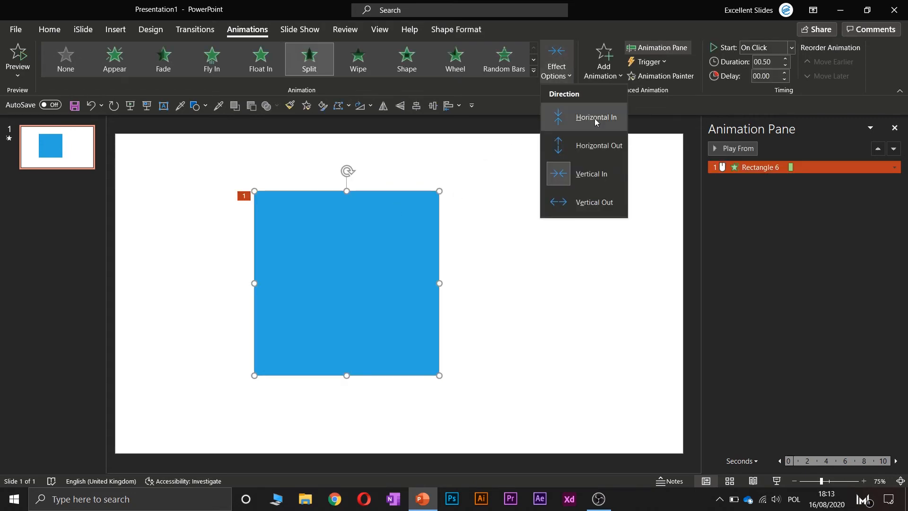
{"action": "left_click", "coordinate": [595, 117]}
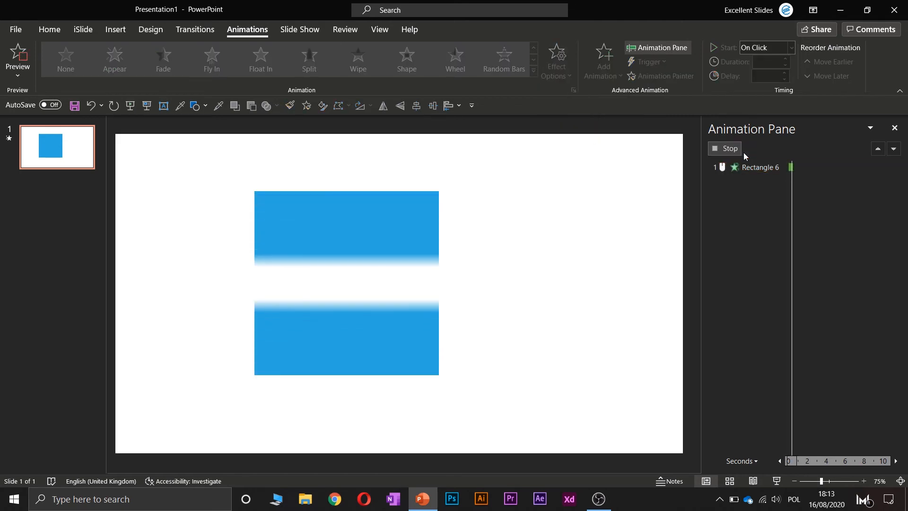
{"action": "left_click", "coordinate": [729, 148]}
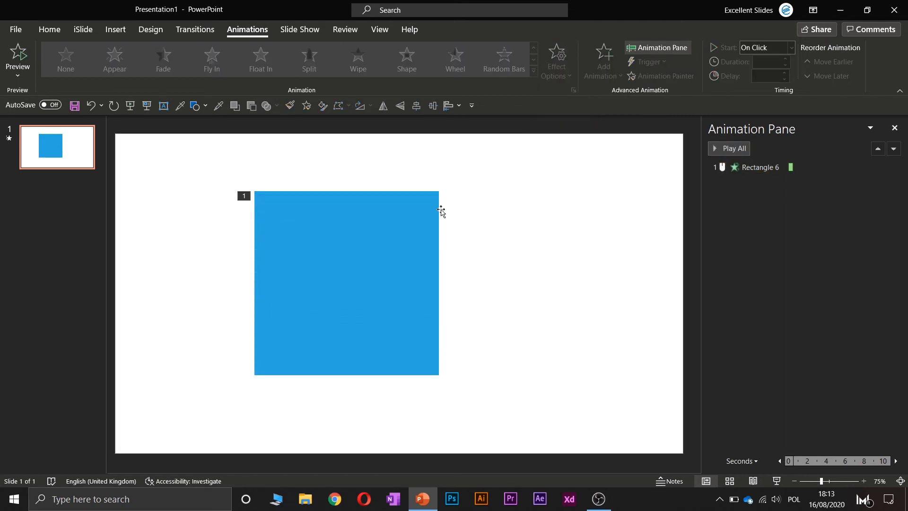
{"action": "left_click", "coordinate": [346, 283]}
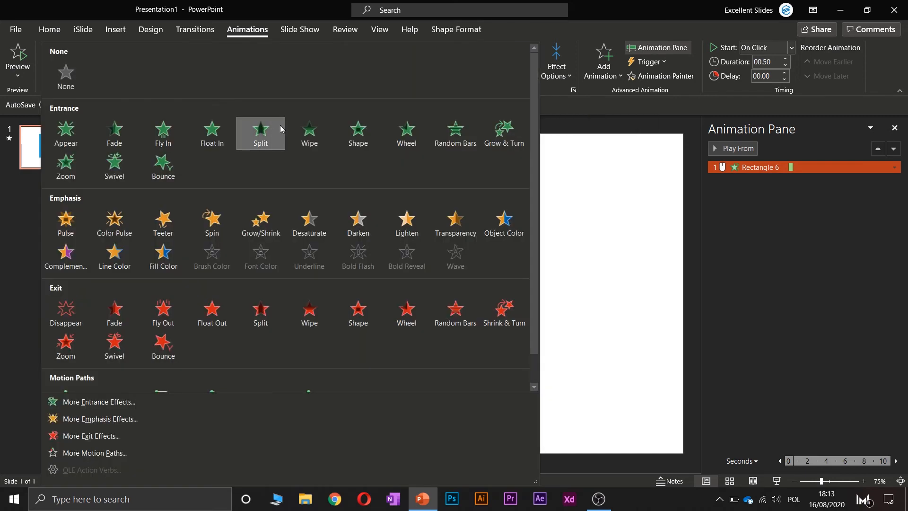
{"action": "mouse_move", "coordinate": [308, 134]}
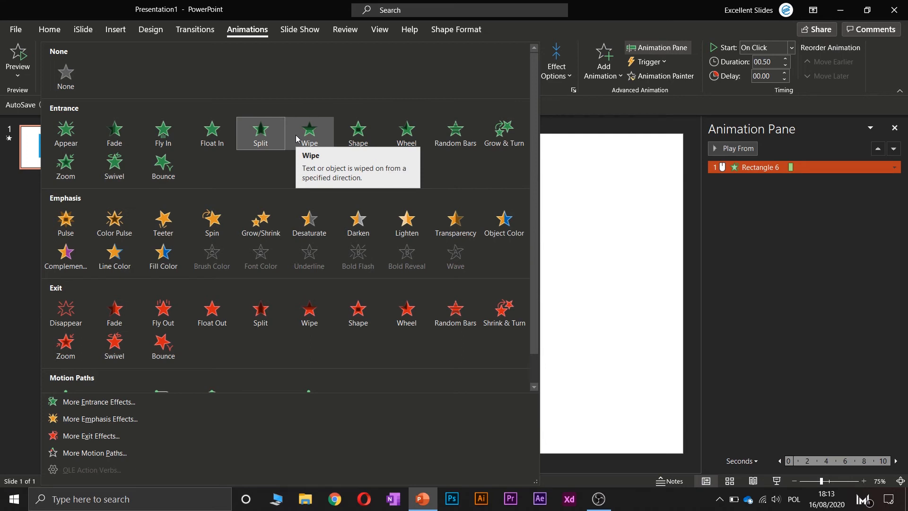
{"action": "left_click", "coordinate": [259, 134]}
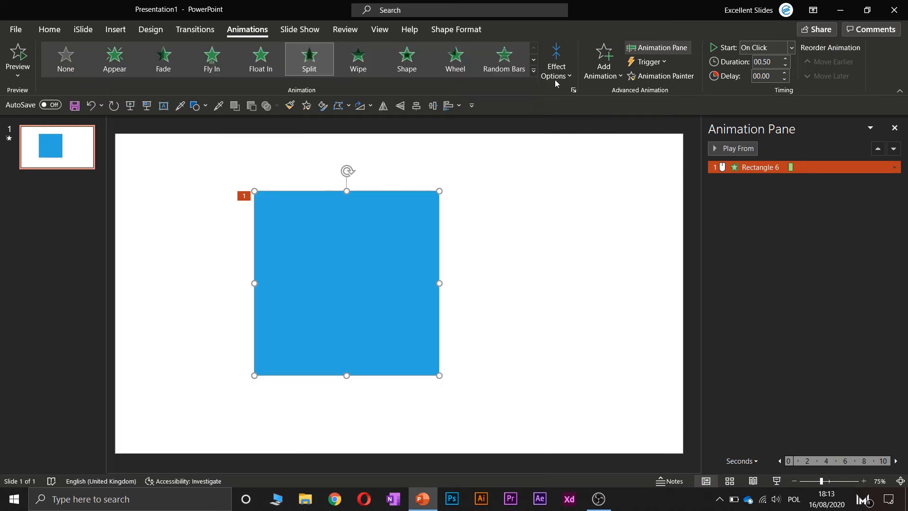